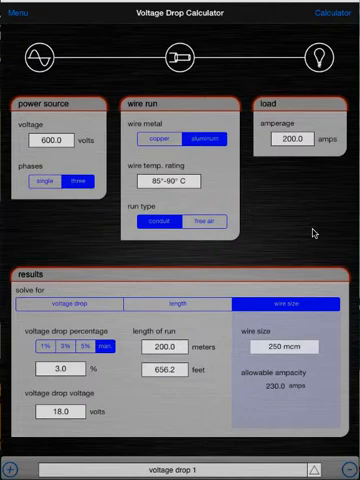
mouse_move(95, 47)
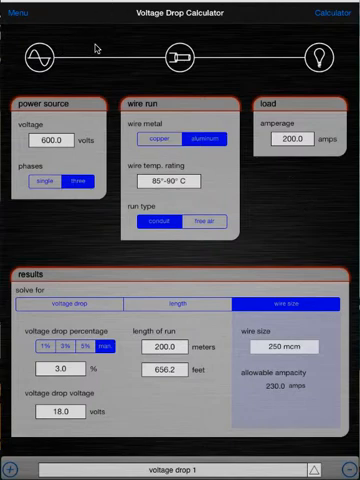
mouse_move(62, 40)
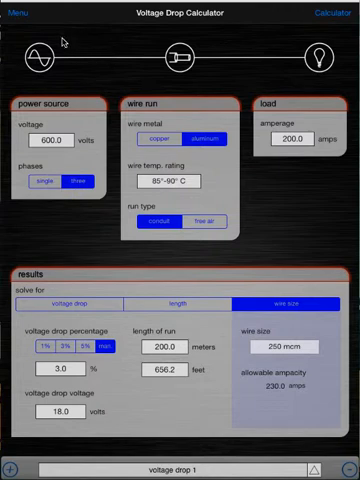
mouse_move(85, 95)
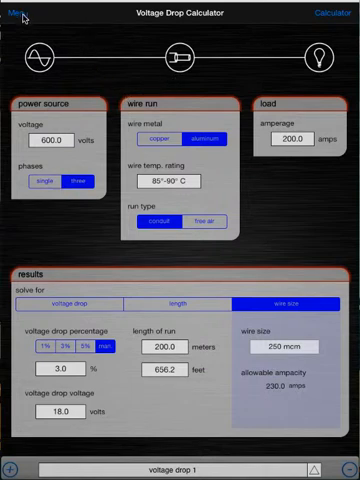
- Bring up the menu with the reset, email and print options
left_click(17, 13)
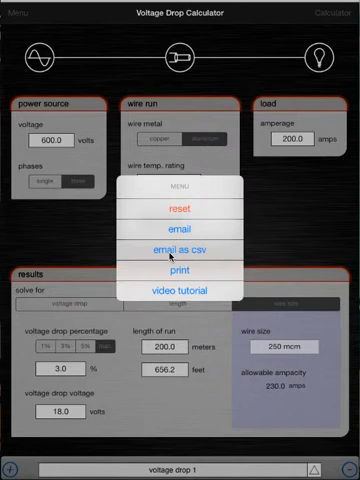
mouse_move(59, 222)
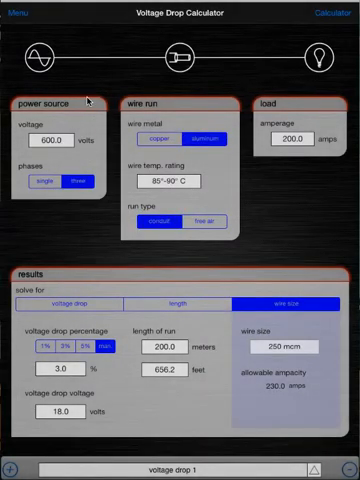
mouse_move(295, 35)
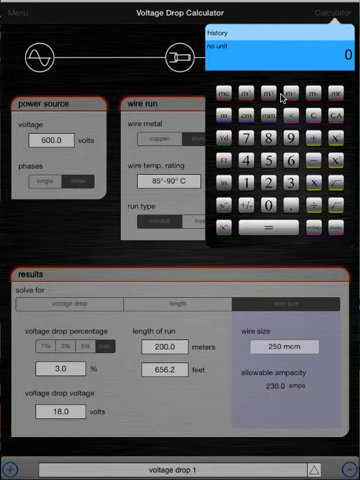
mouse_move(235, 115)
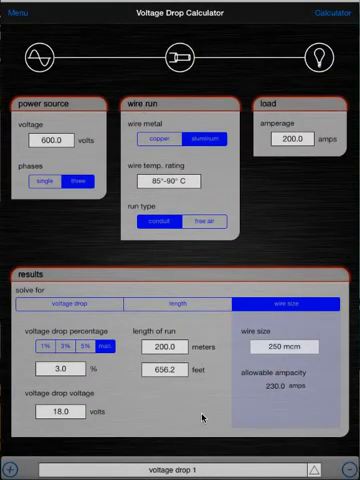
mouse_move(20, 38)
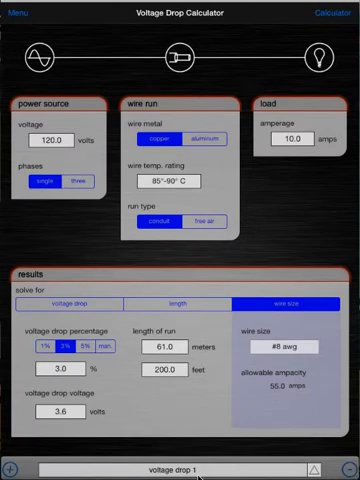
left_click(180, 471)
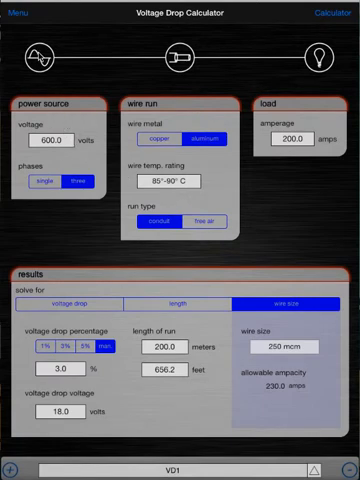
mouse_move(228, 48)
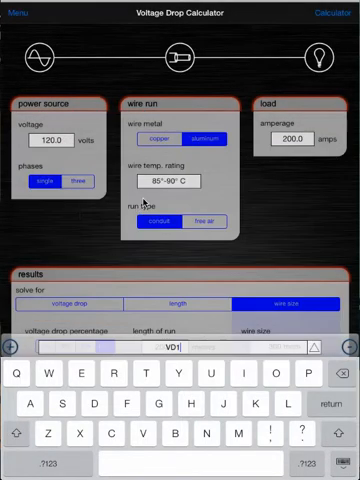
- Finish editing the calculation name as VD1
left_click(162, 139)
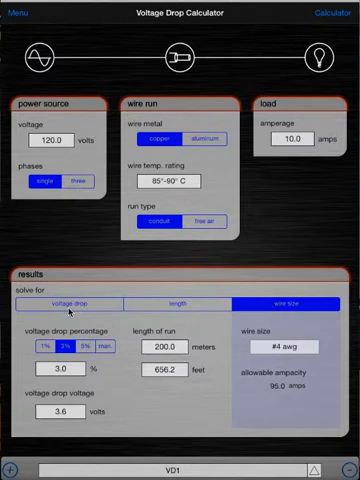
mouse_move(280, 337)
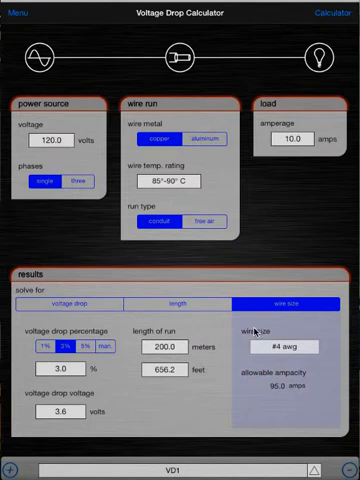
mouse_move(230, 347)
type("50")
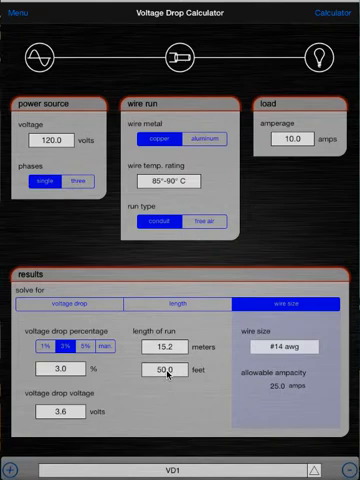
mouse_move(294, 445)
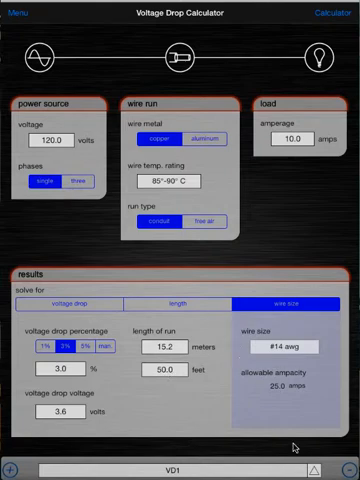
- Open the list of saved calculations VD1, VD2 and VD3
left_click(180, 469)
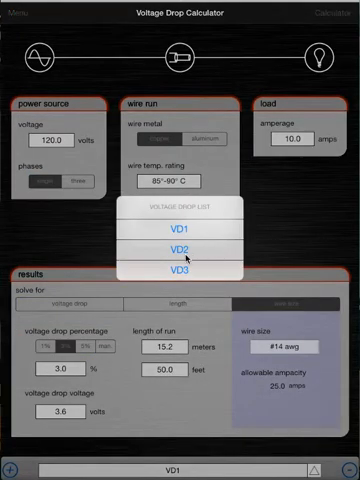
- Switch to VD2 and change its wire size to #10 awg
left_click(185, 255)
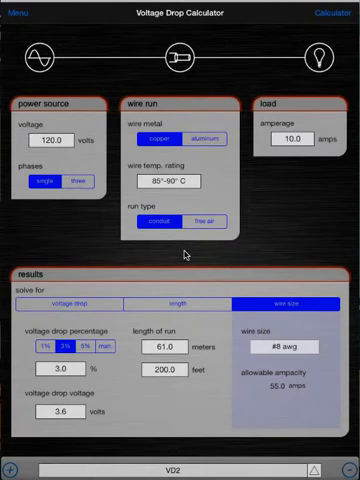
left_click(181, 304)
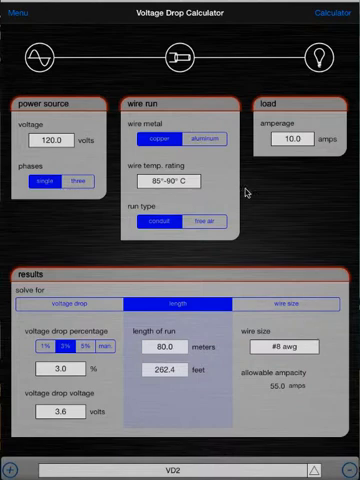
mouse_move(313, 281)
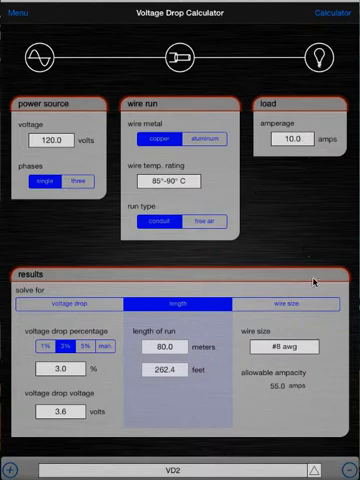
mouse_move(282, 349)
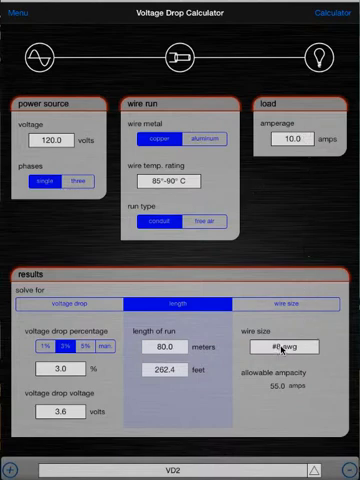
left_click(287, 347)
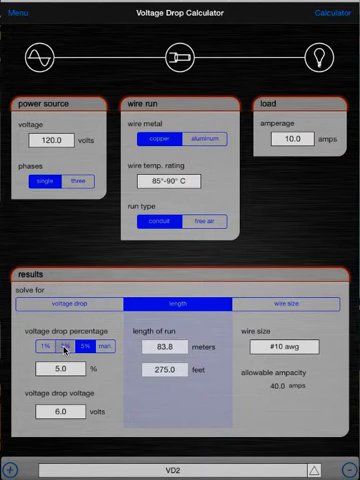
- Set VD2's voltage drop percentage to manual ('man')
left_click(43, 347)
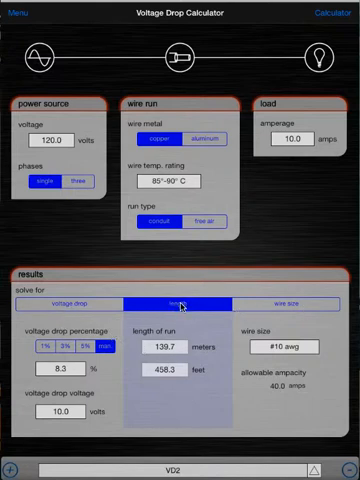
- Load VD3 and enter a 150 ft run length
left_click(190, 304)
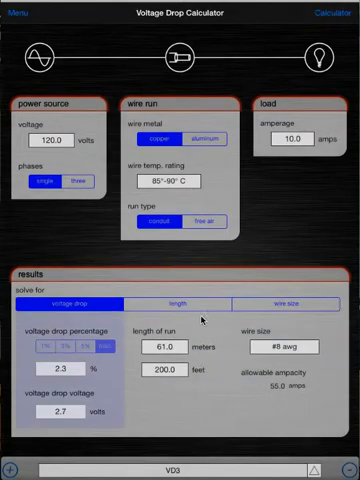
left_click(188, 303)
type("150")
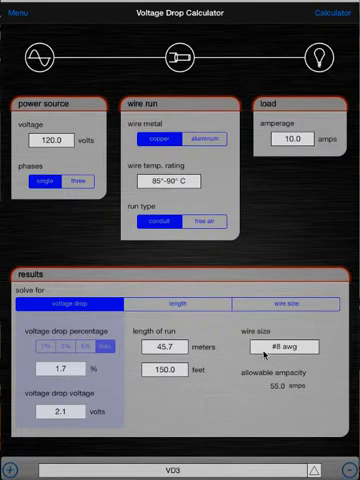
- Choose #12 awg from VD3's wire size picker
left_click(283, 346)
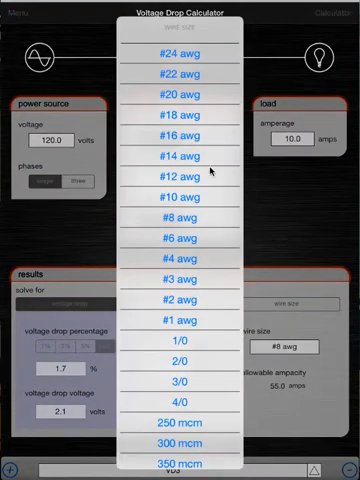
left_click(183, 174)
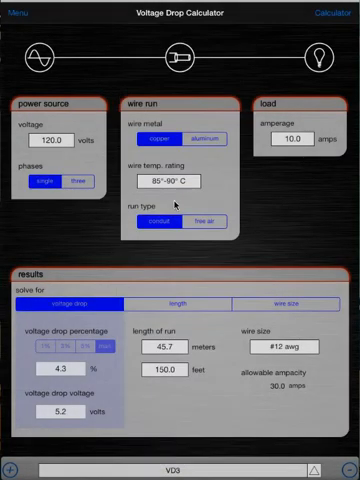
mouse_move(150, 330)
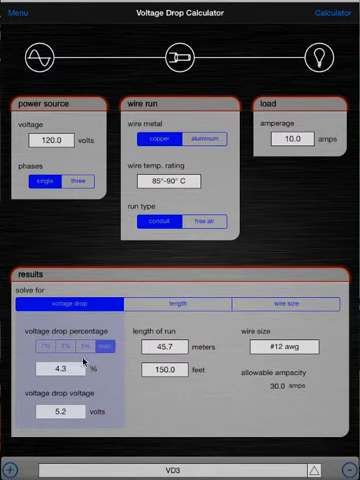
mouse_move(70, 377)
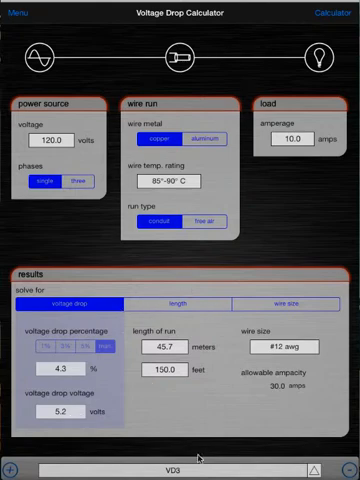
- Load VD1 from the Voltage Drop List
left_click(179, 463)
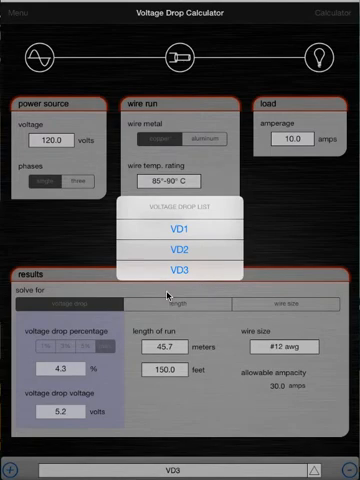
left_click(186, 229)
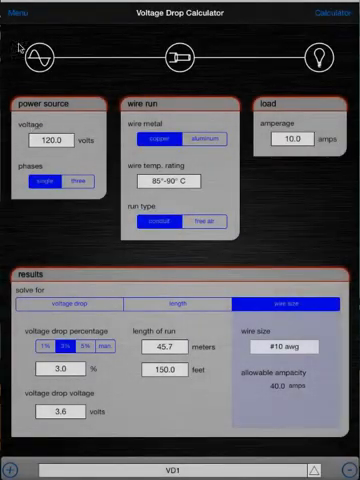
left_click(20, 12)
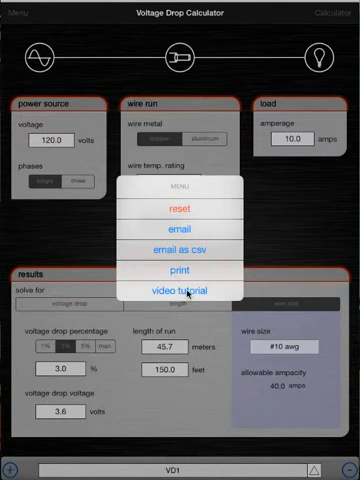
mouse_move(287, 228)
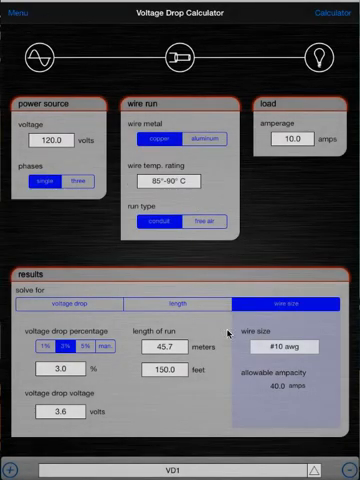
mouse_move(173, 318)
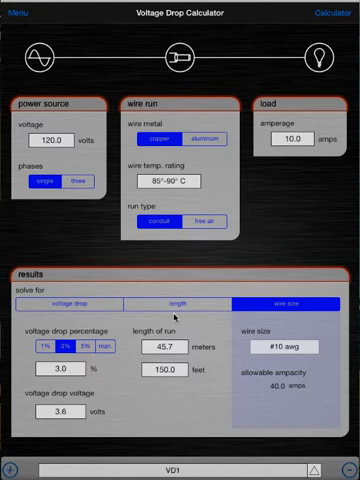